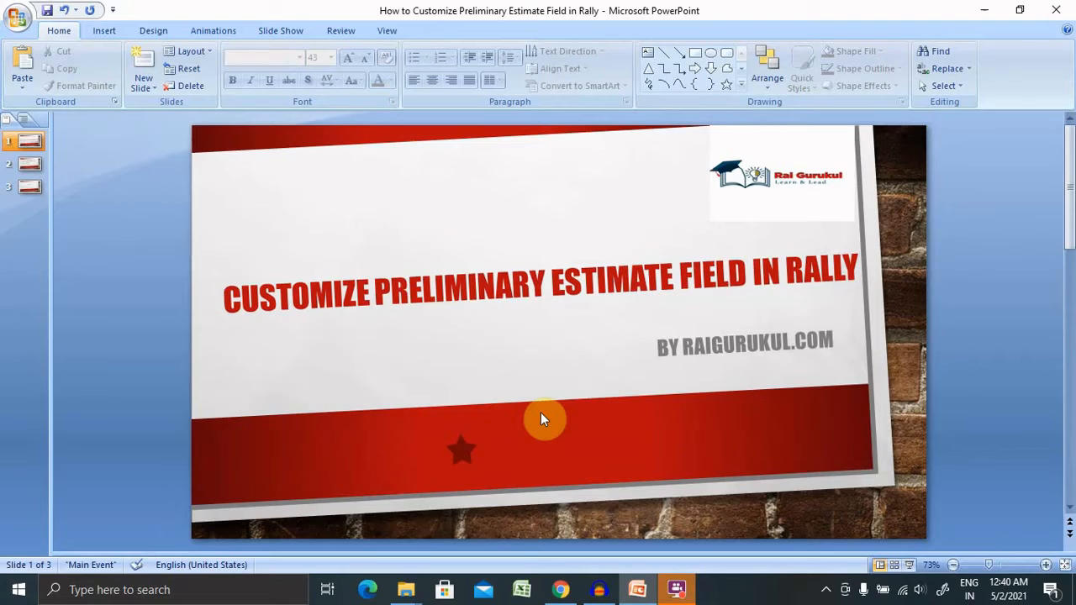
- Show the Agenda slide that follows the title slide of the deck
left_click(31, 167)
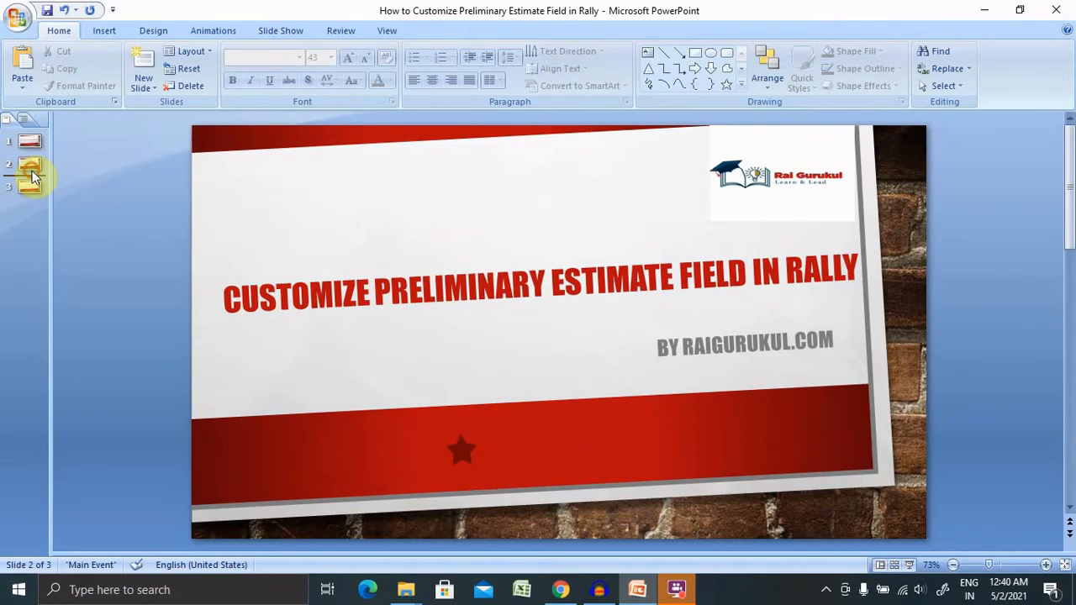
left_click(30, 166)
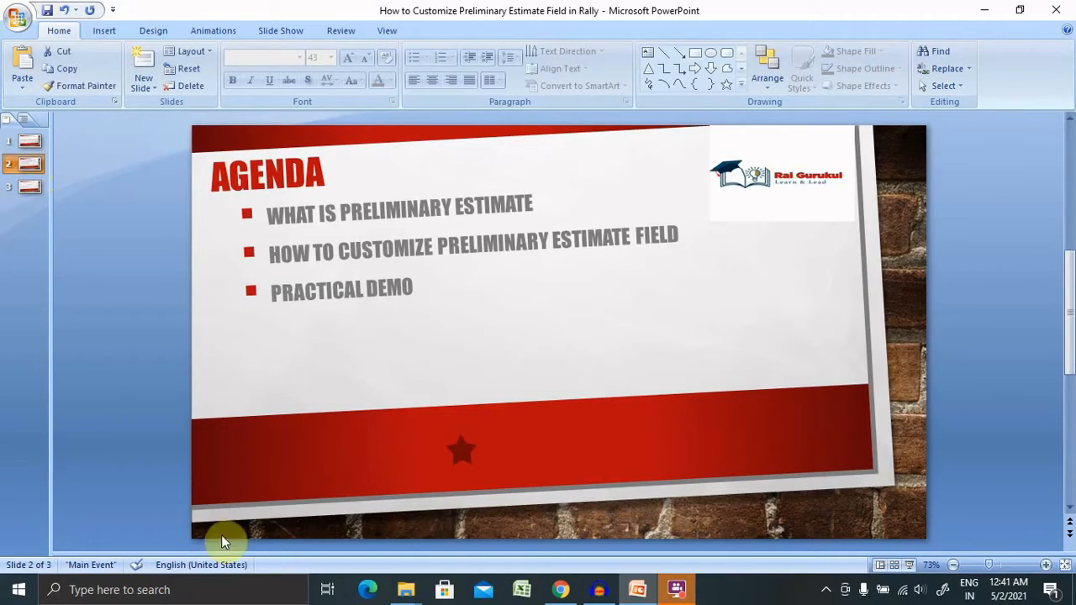
- Bring up Rally's My Dashboard for Demo_Project in the Chrome window
left_click(560, 588)
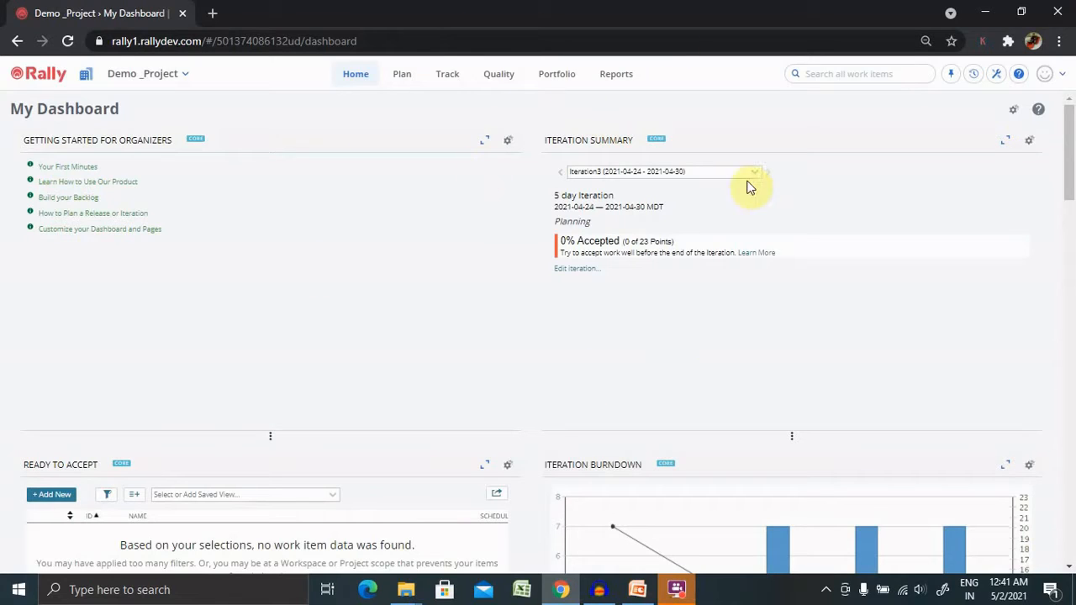
mouse_move(669, 227)
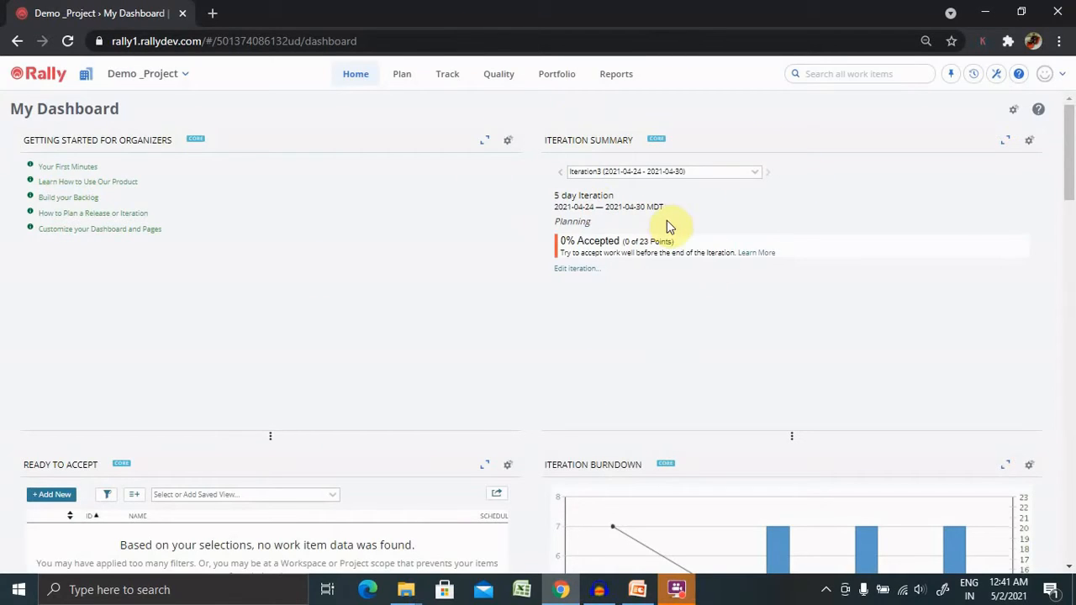
mouse_move(776, 375)
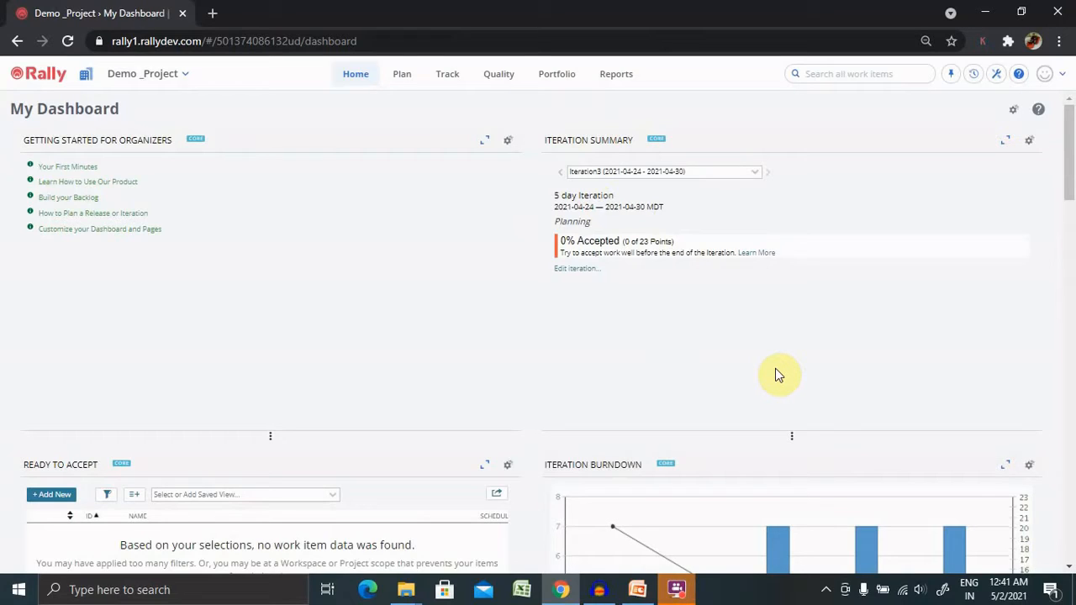
mouse_move(931, 372)
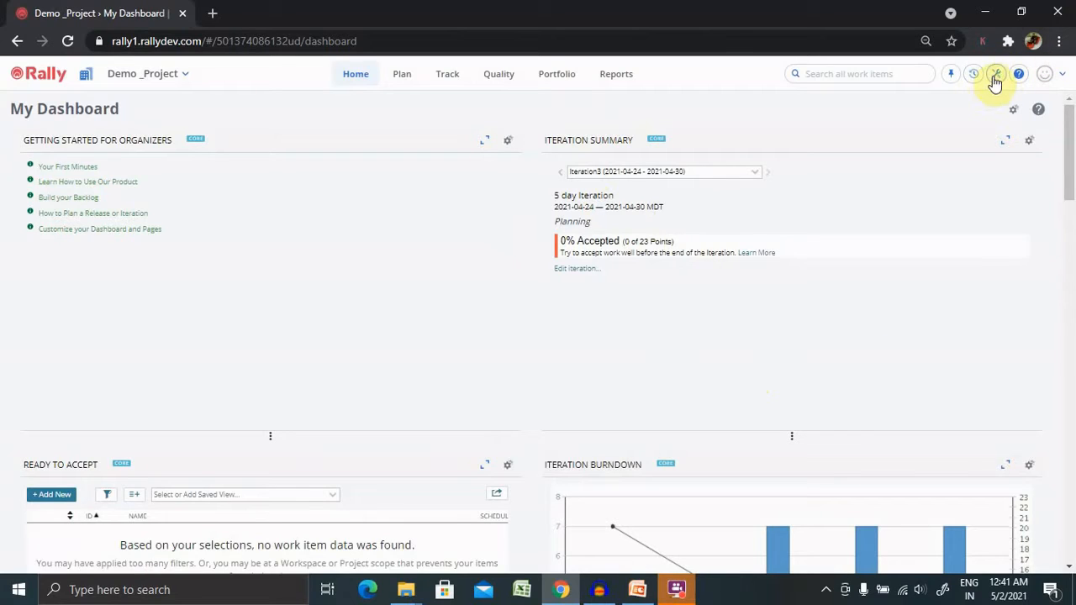
mouse_move(996, 76)
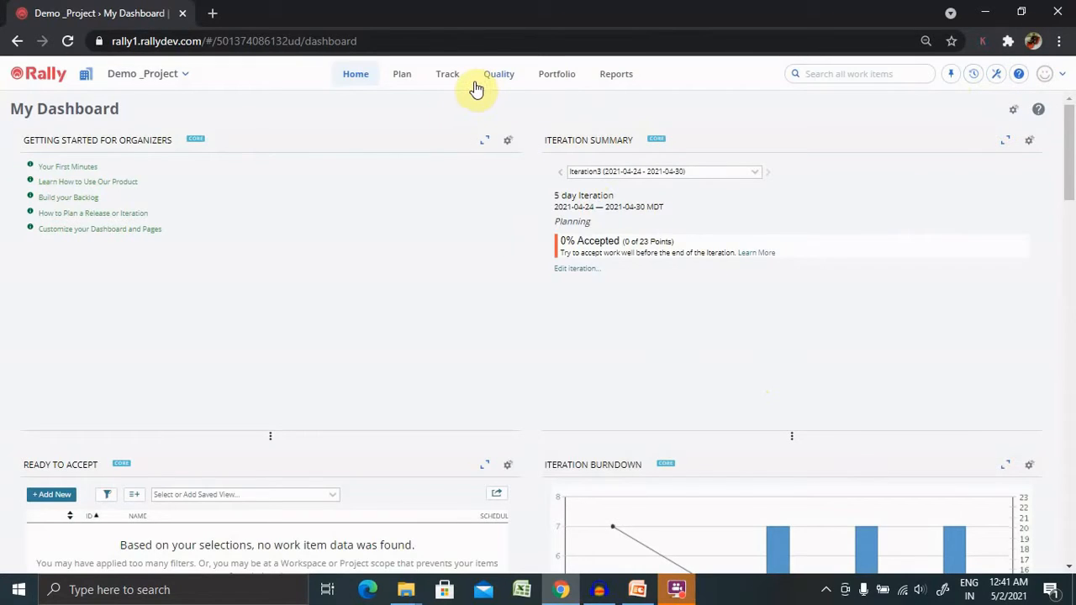
- Go to Portfolio > Portfolio Items and start an inline new feature row
left_click(557, 74)
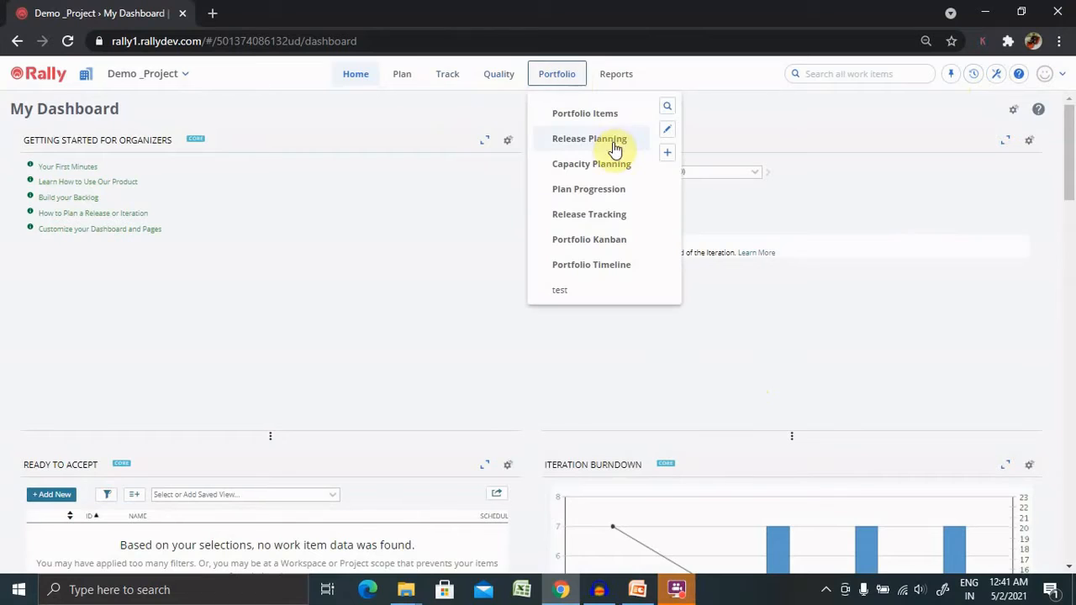
left_click(585, 112)
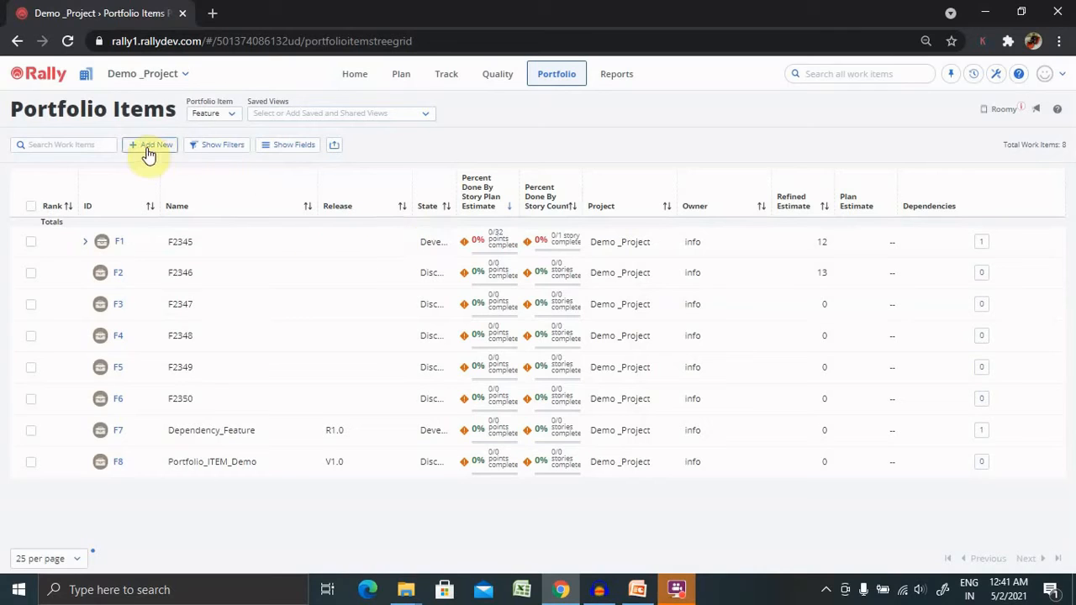
left_click(149, 145)
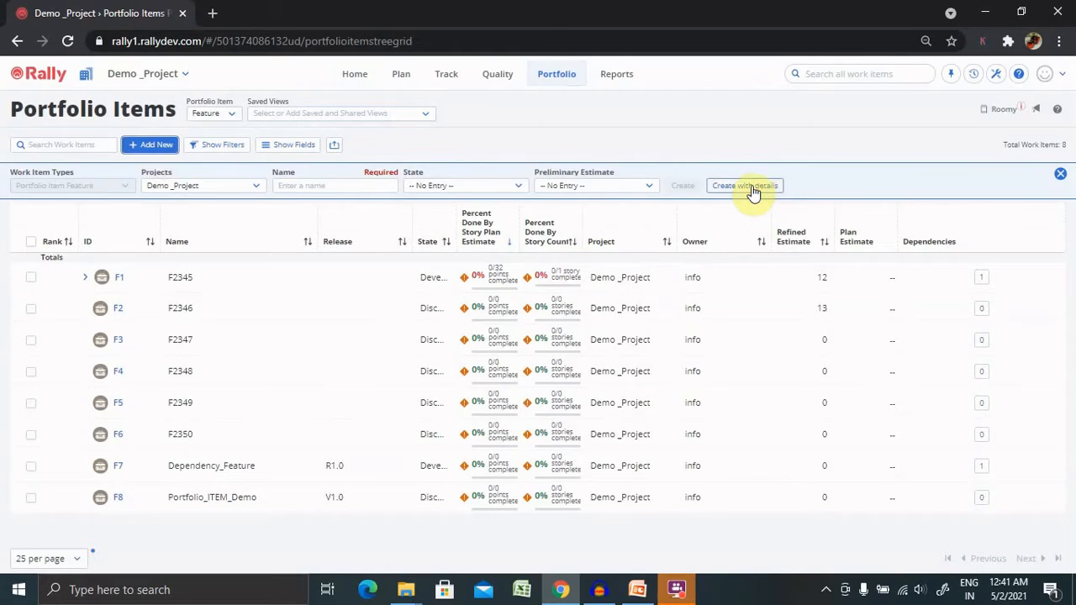
- Open the full New Item form via Create with Details, with Preliminary Estimate in view
left_click(743, 184)
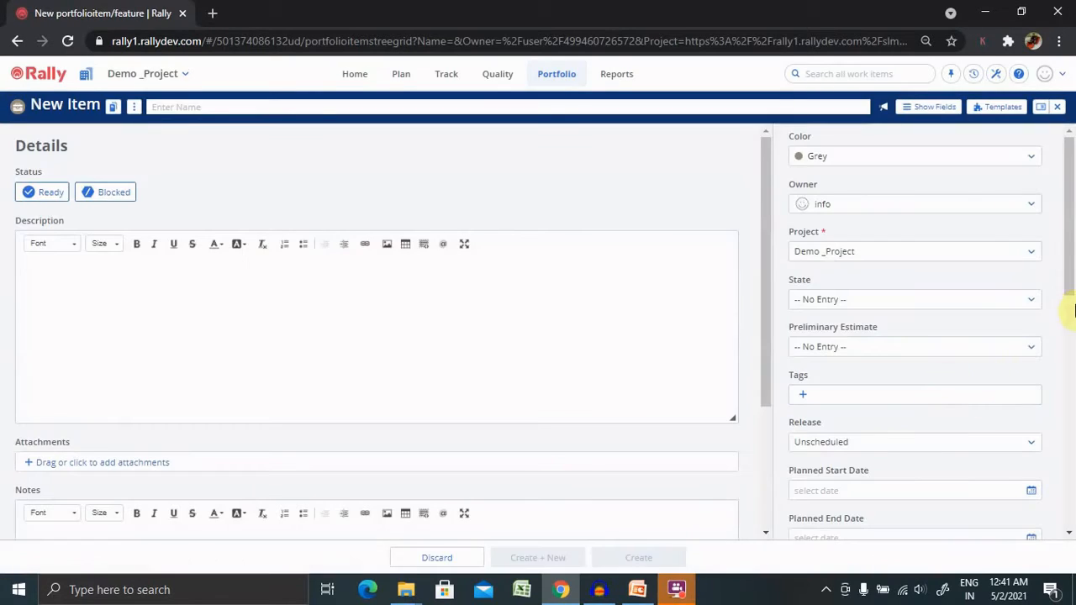
scroll("down", 3)
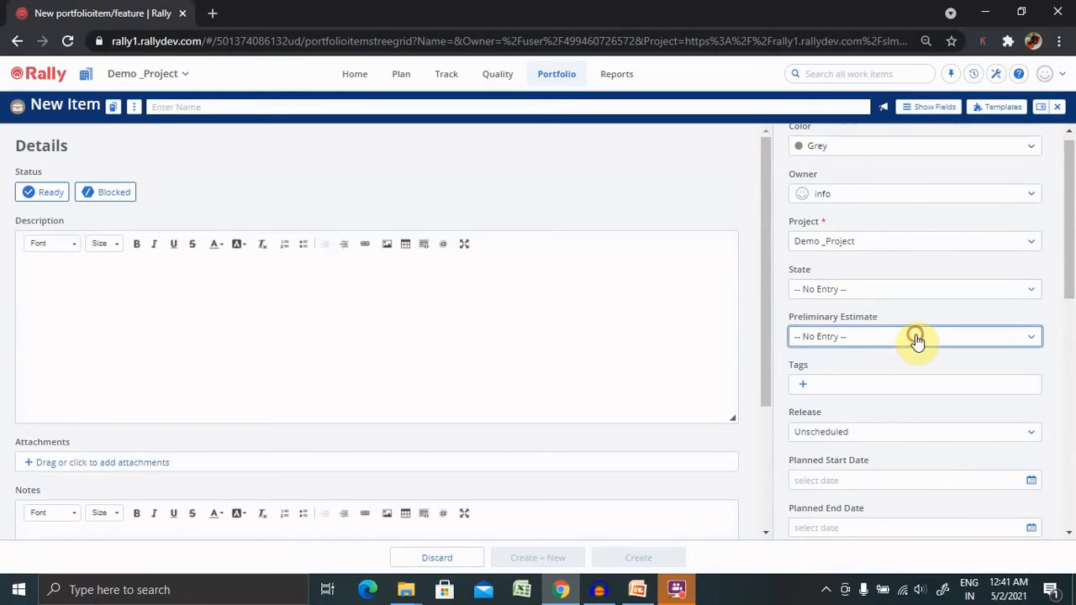
left_click(914, 336)
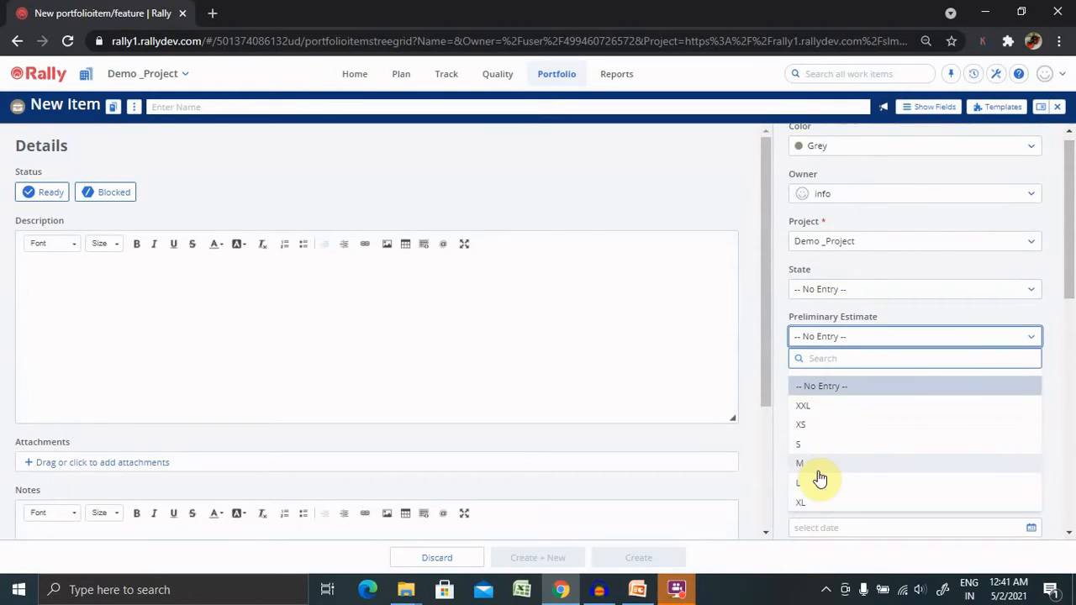
mouse_move(797, 402)
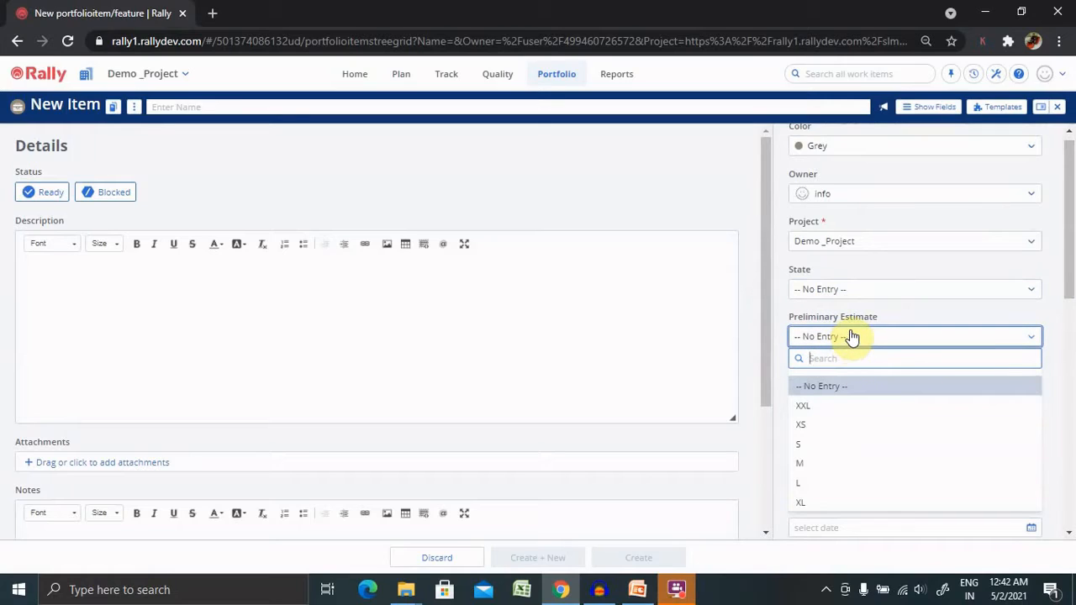
mouse_move(911, 316)
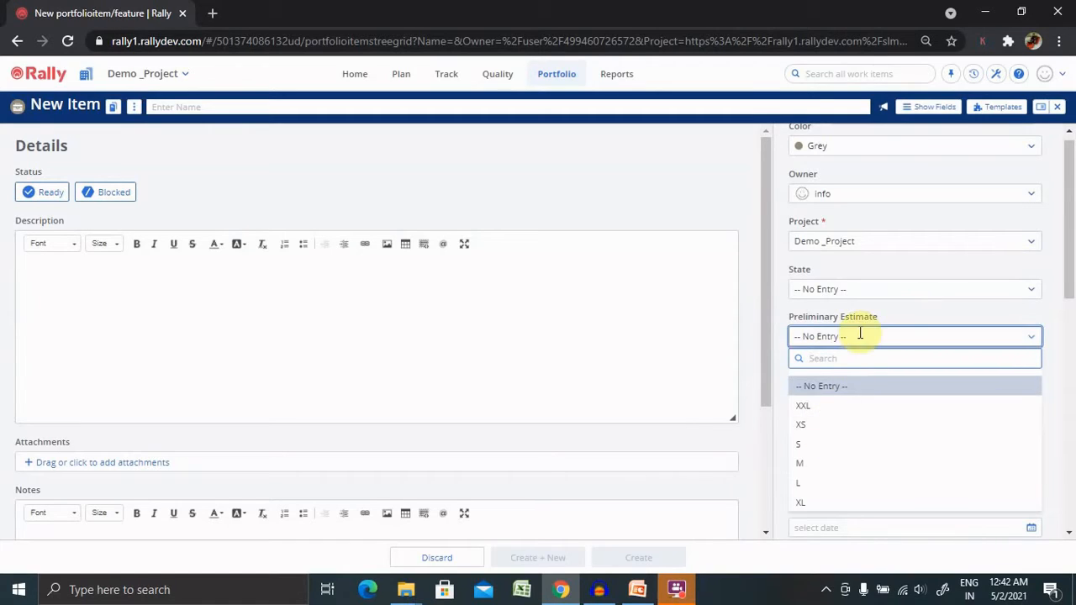
mouse_move(822, 420)
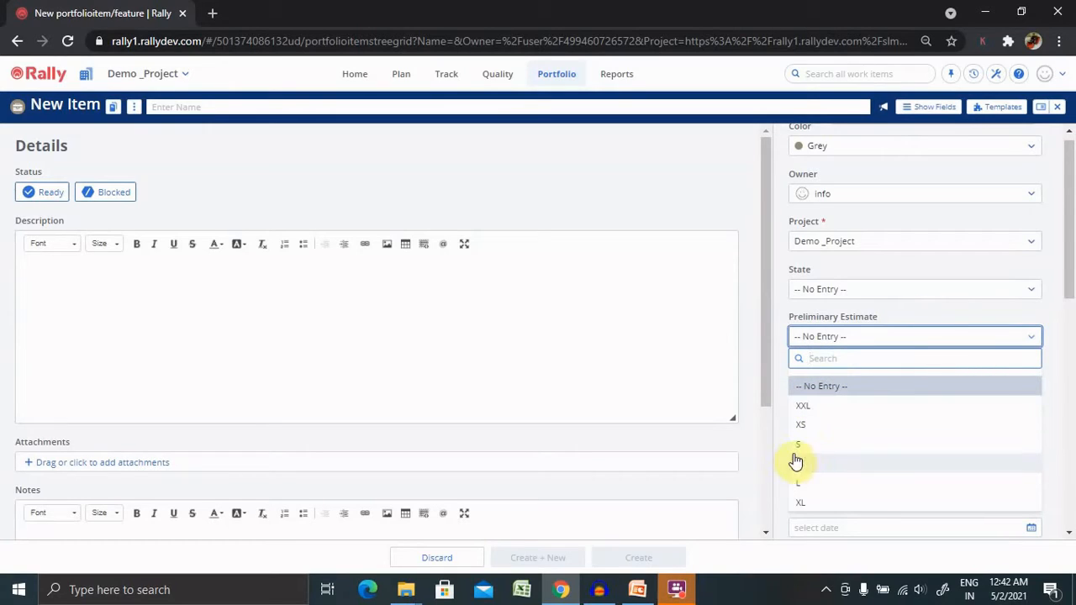
mouse_move(800, 463)
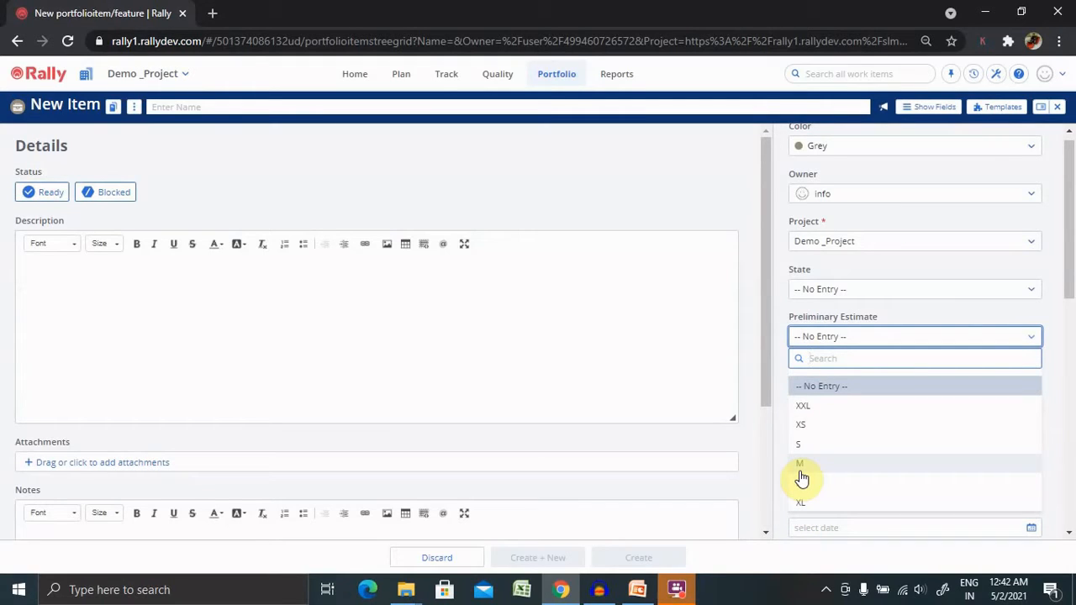
mouse_move(827, 469)
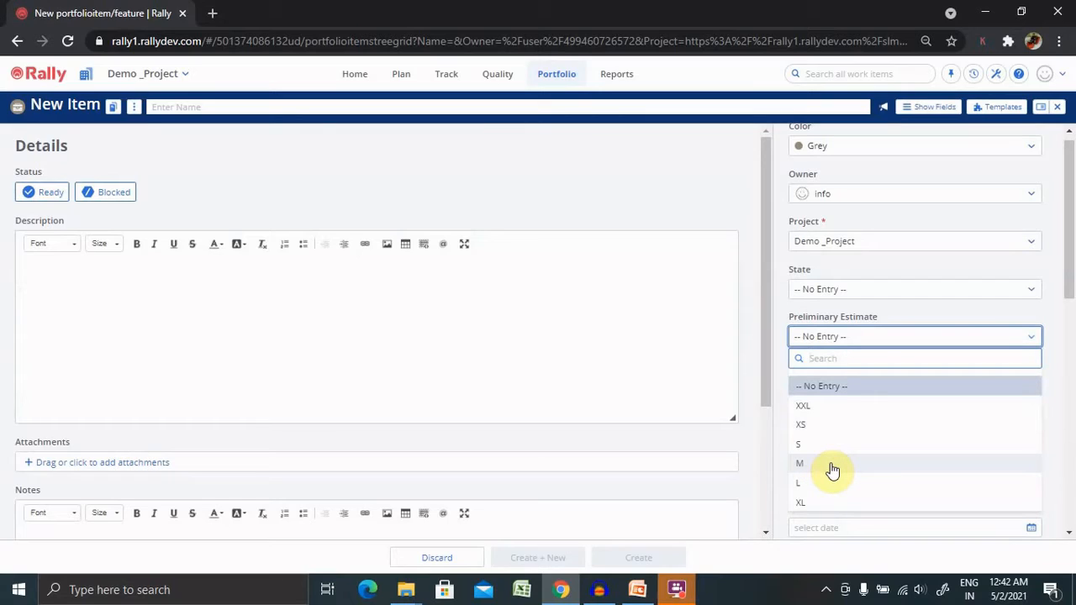
left_click(915, 358)
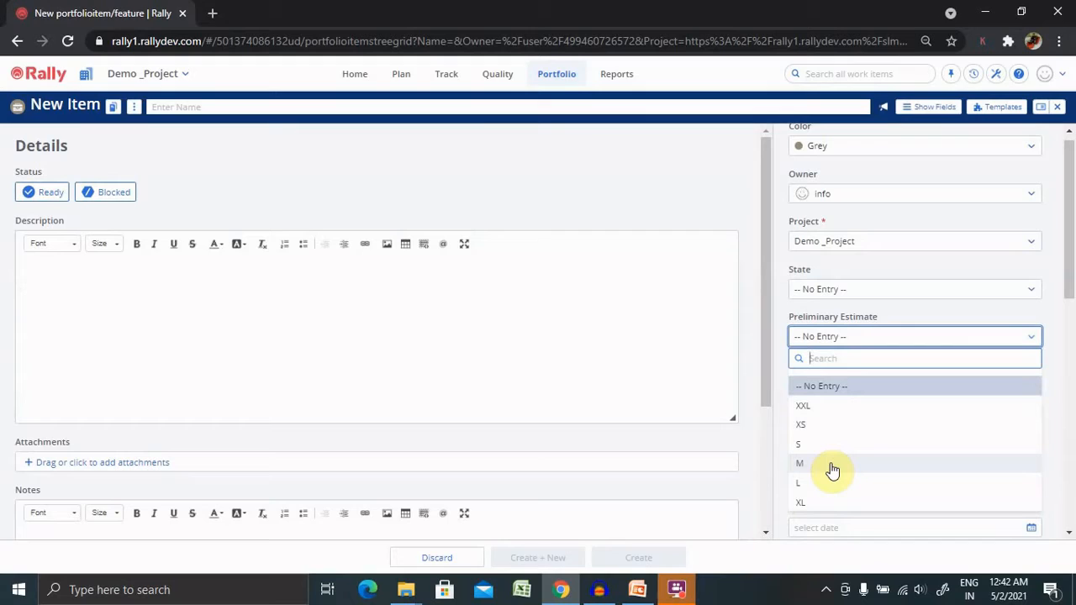
mouse_move(841, 431)
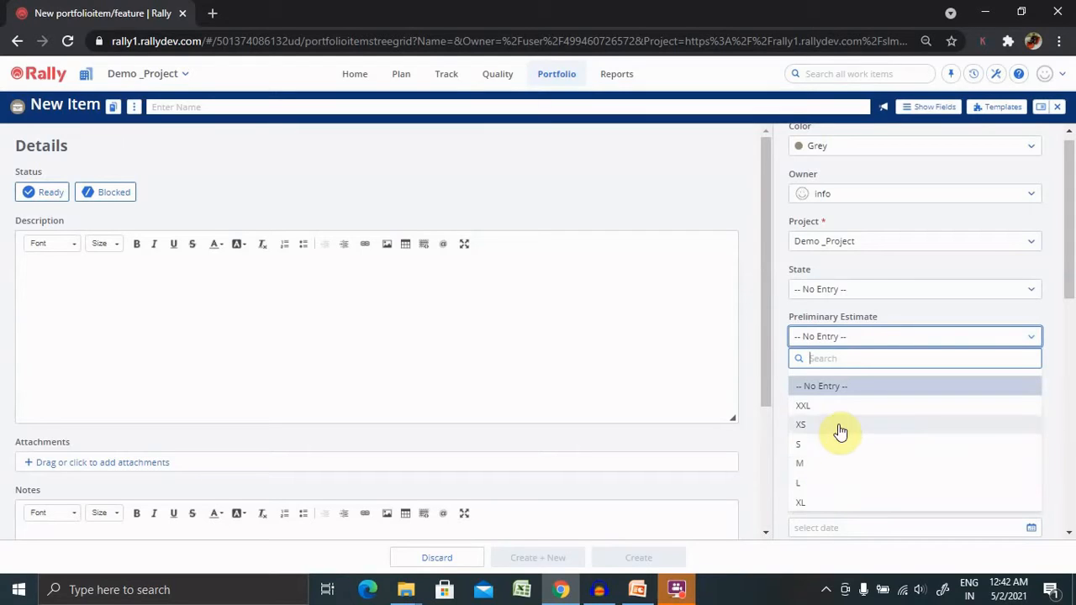
mouse_move(844, 494)
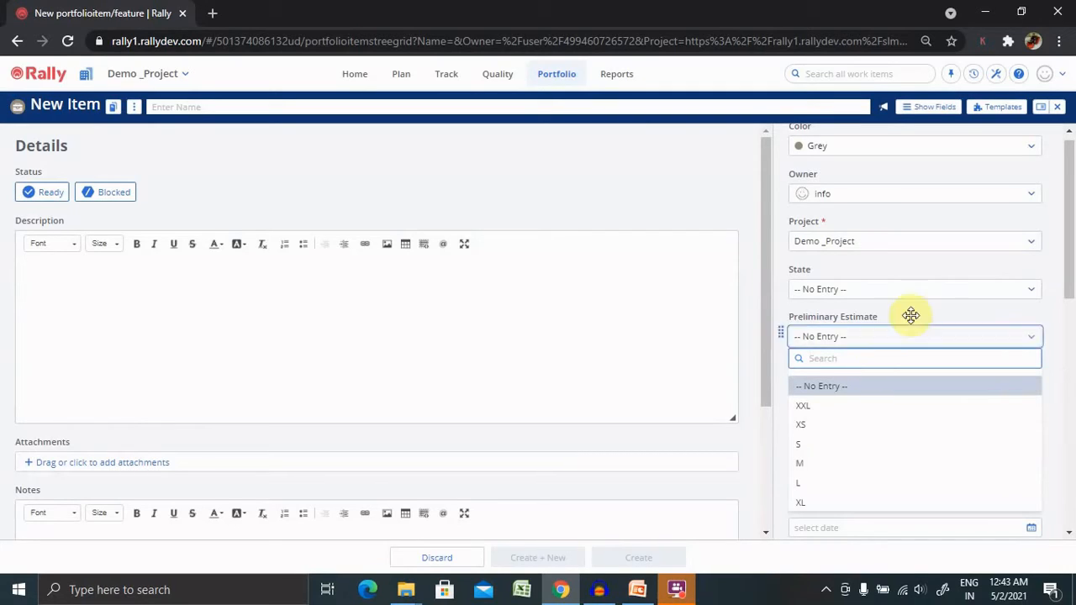
left_click(820, 385)
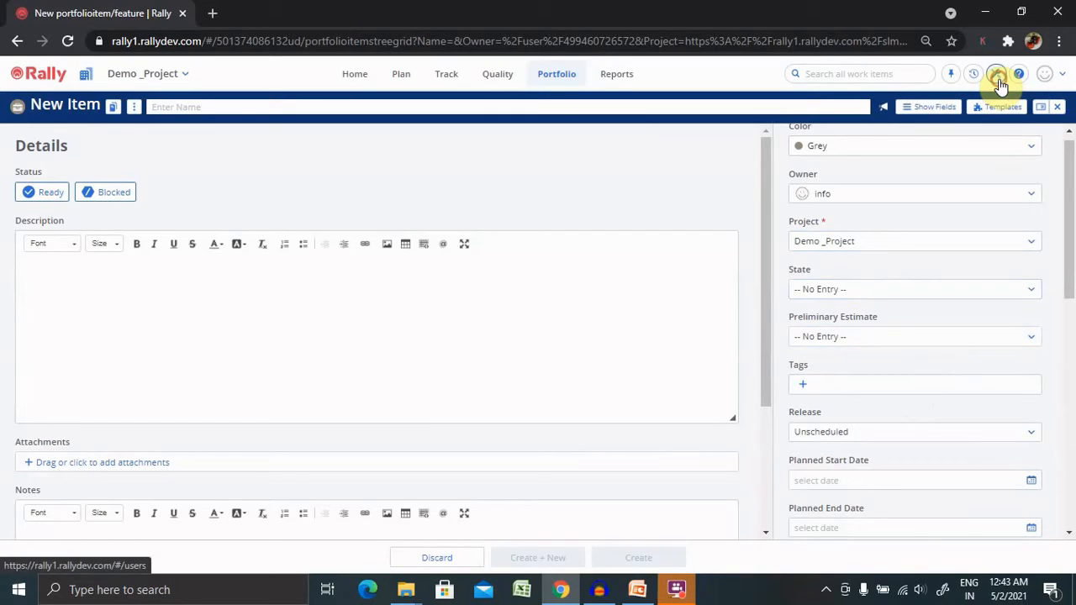
- From Setup's Workspaces & Projects list, open Workspace 1's details page
left_click(996, 74)
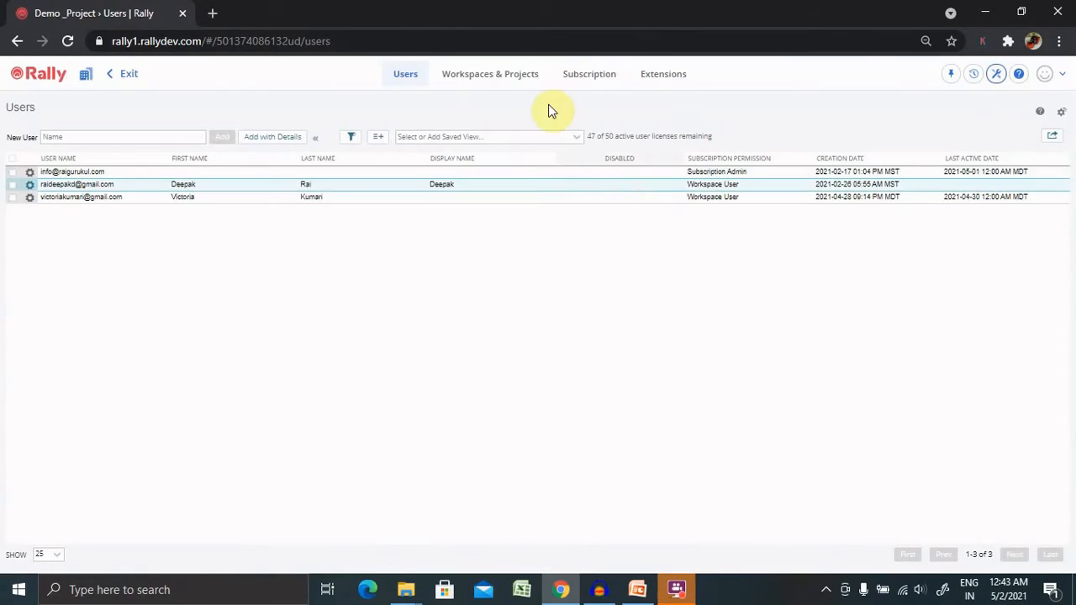
left_click(489, 74)
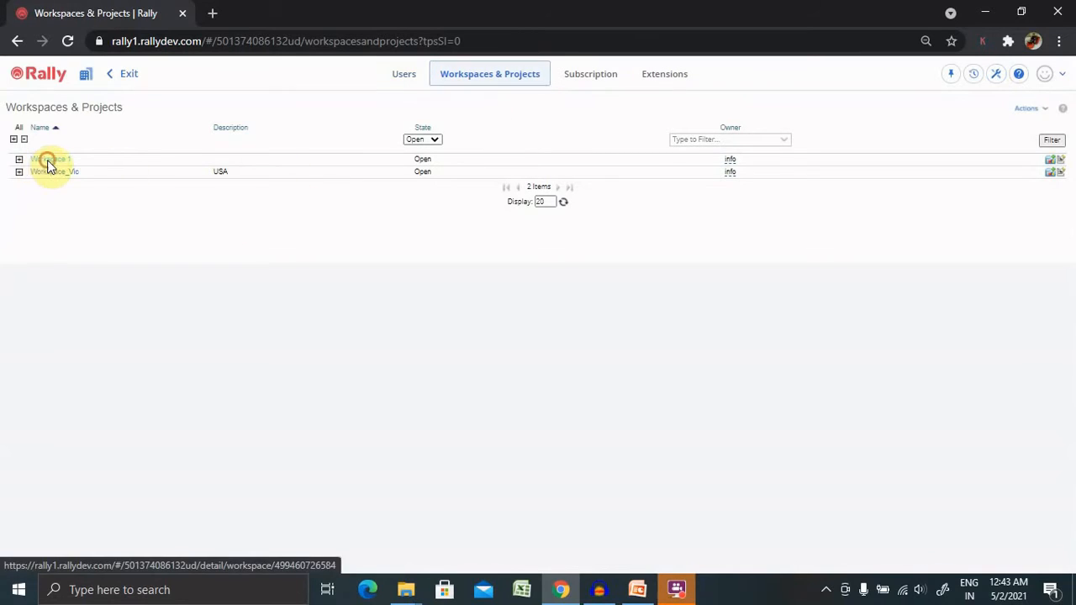
left_click(50, 158)
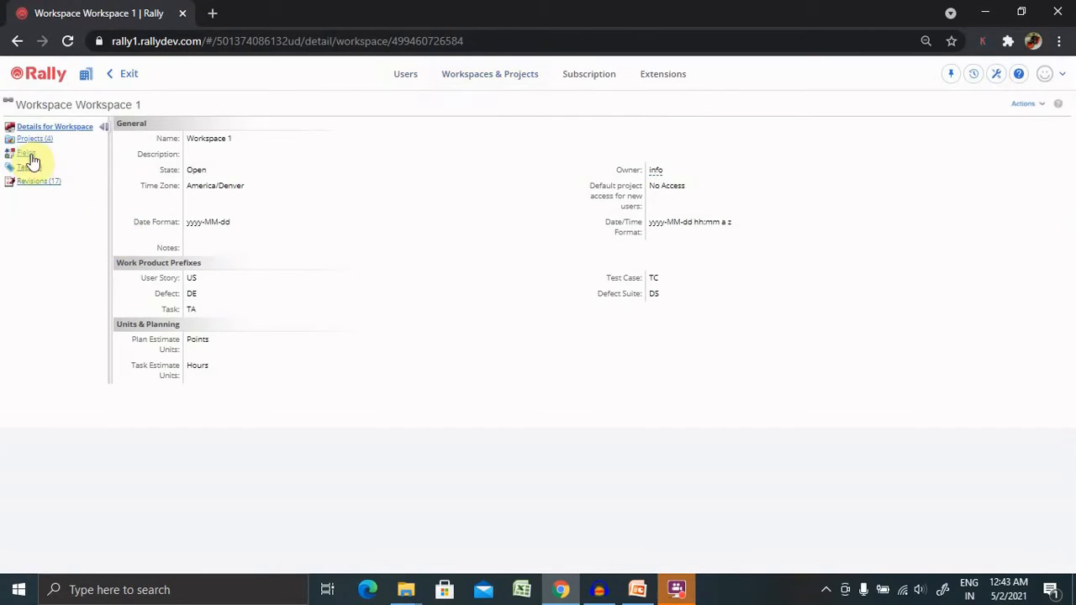
- On Workspace 1's Fields page, switch Type from Defect to Portfolio Item and reach the Preliminary Estimate rows
left_click(27, 151)
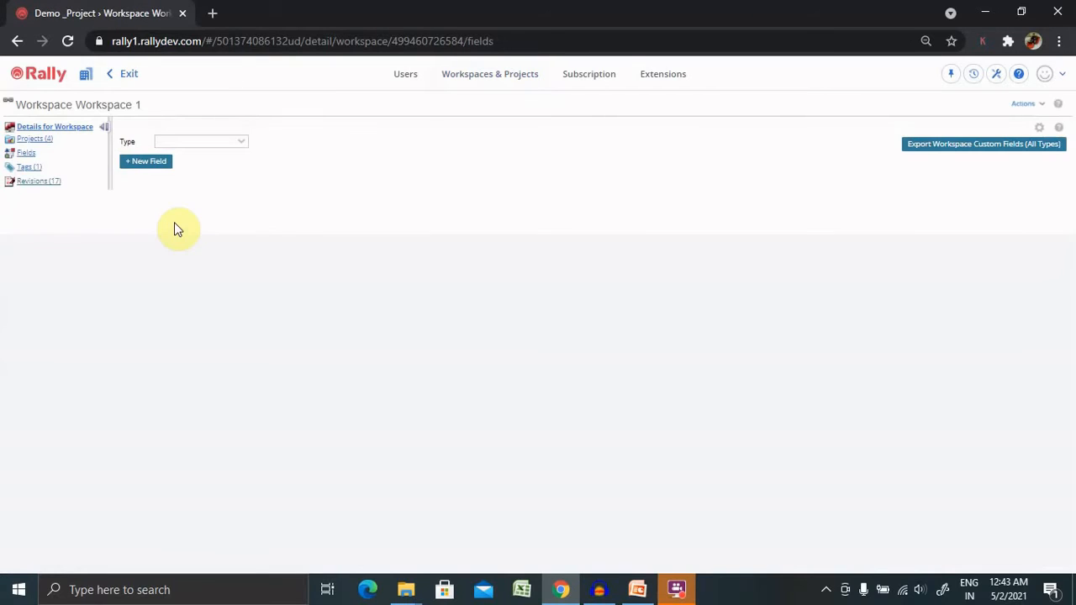
left_click(200, 141)
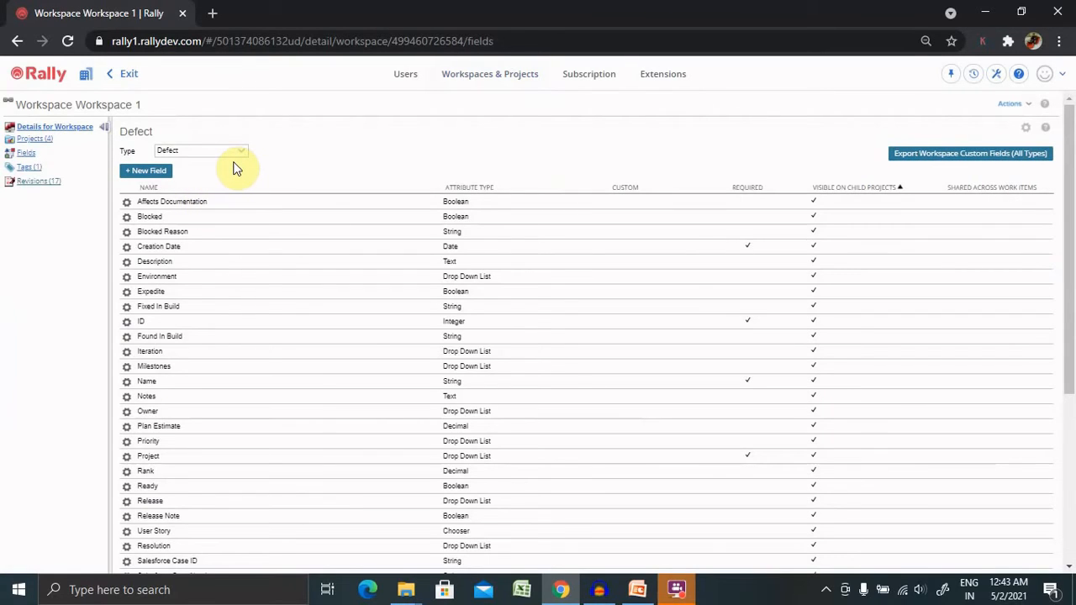
left_click(202, 152)
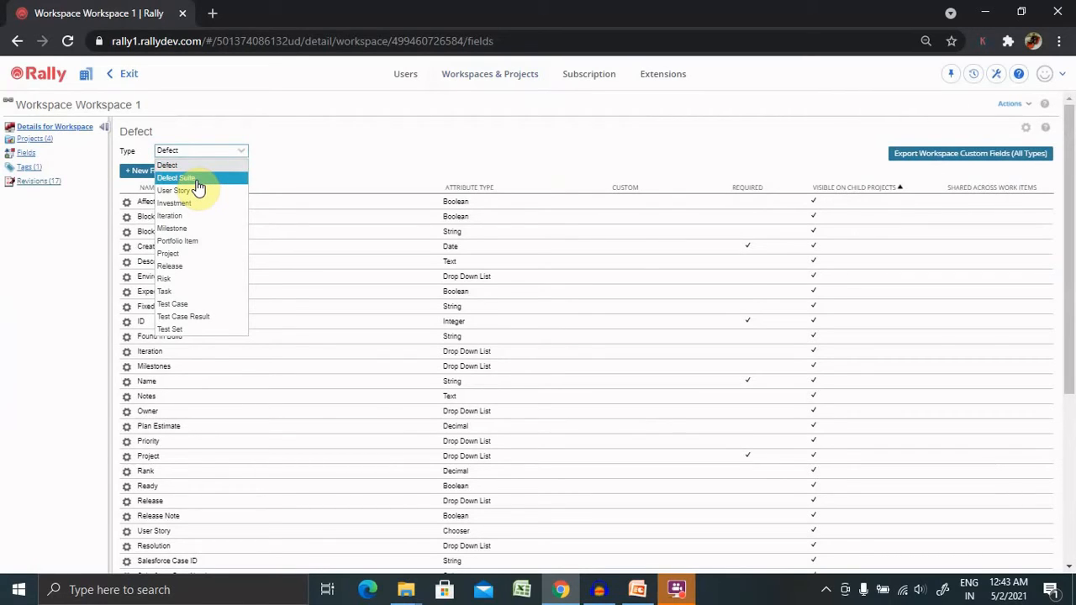
mouse_move(175, 267)
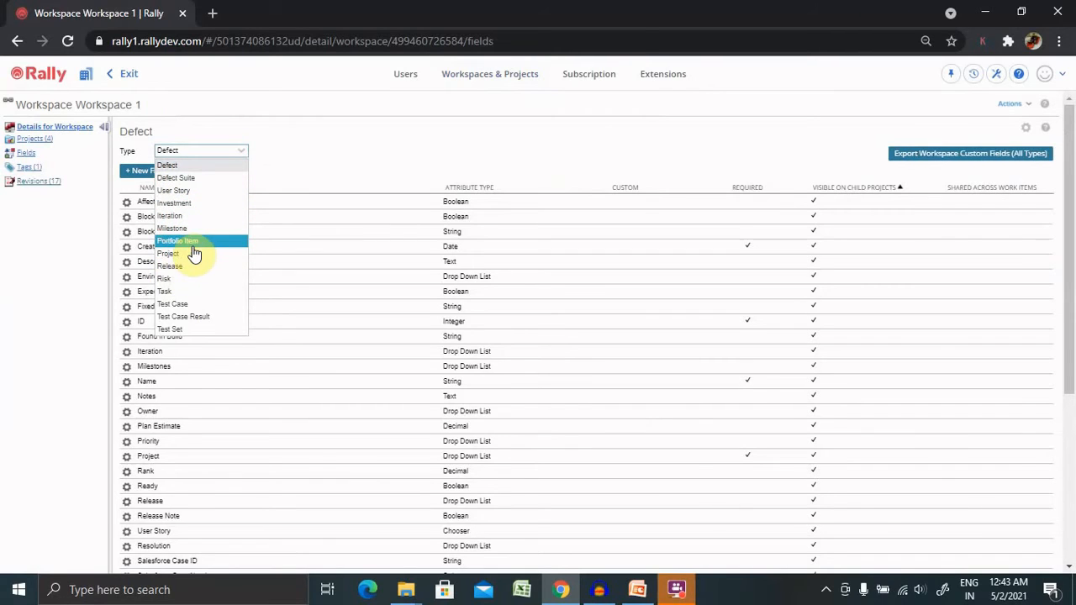
left_click(178, 242)
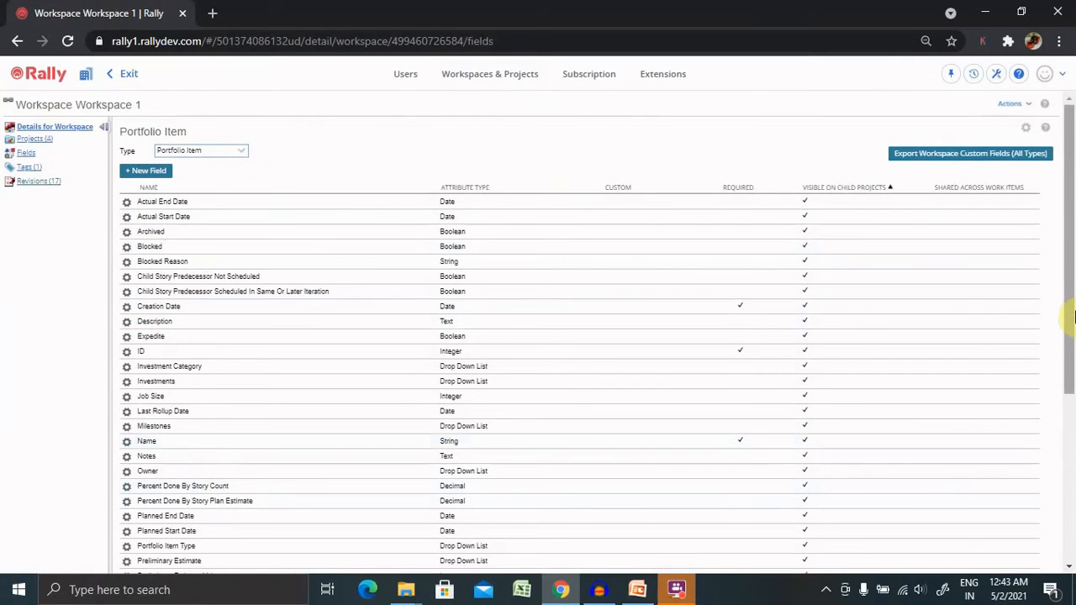
scroll("down", 3)
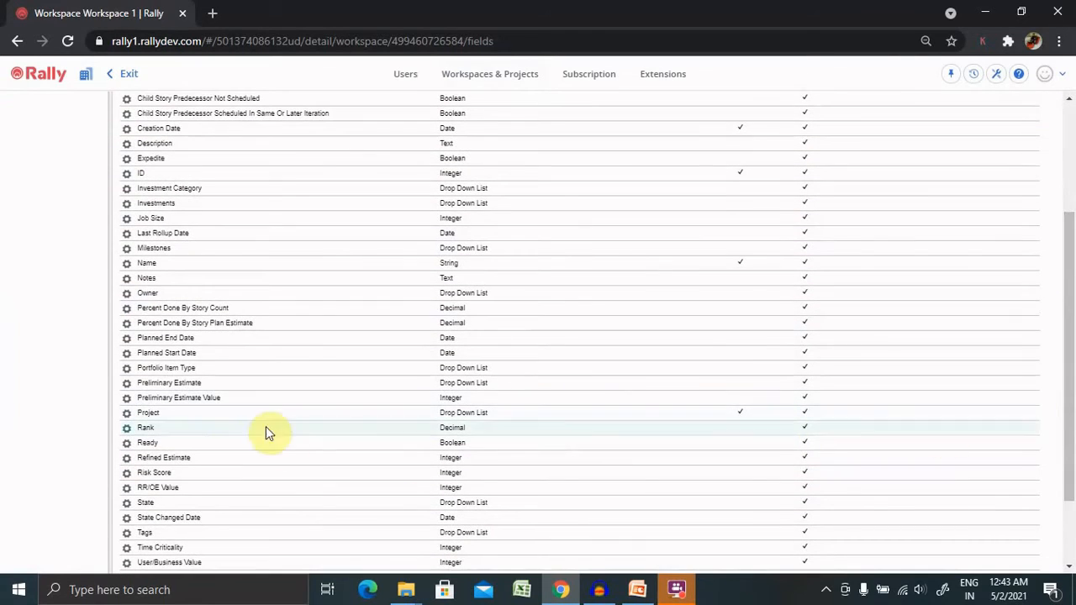
mouse_move(188, 397)
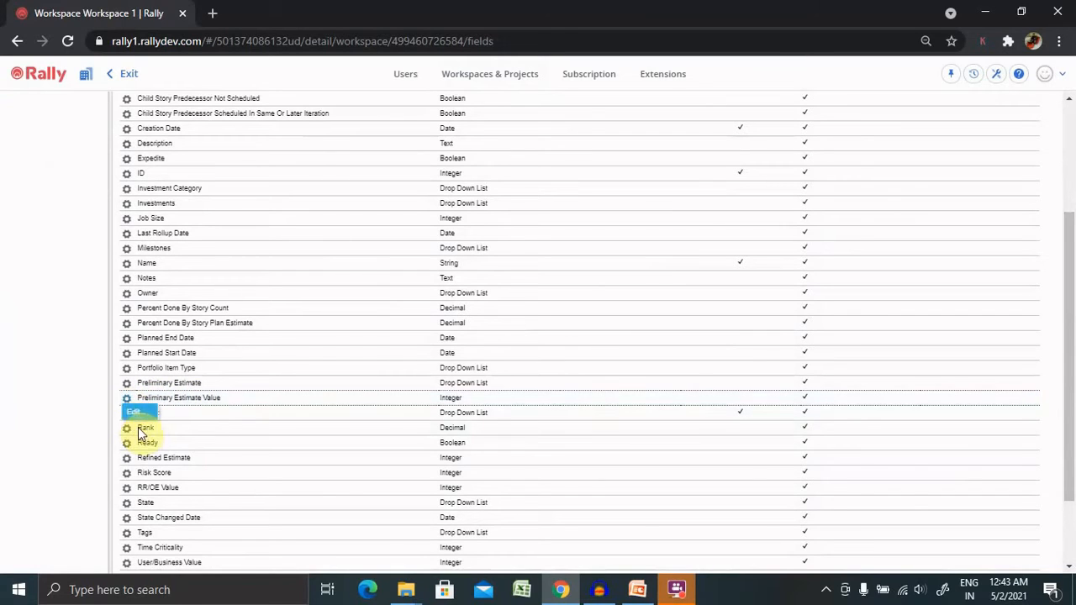
- Open the Preliminary Estimate Value field for editing from its row gear
left_click(134, 412)
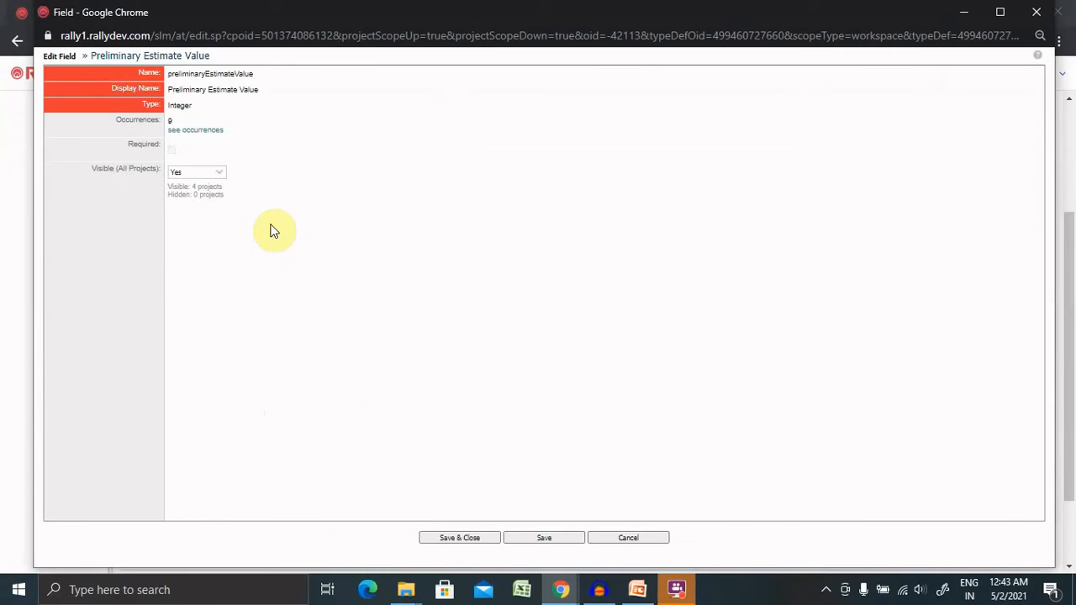
mouse_move(454, 151)
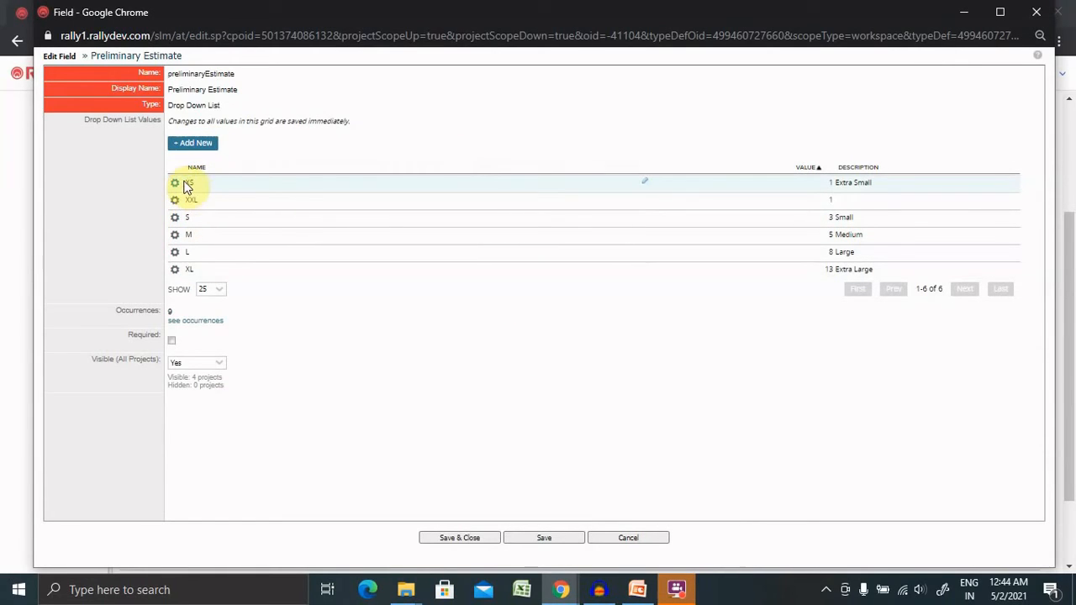
left_click(175, 182)
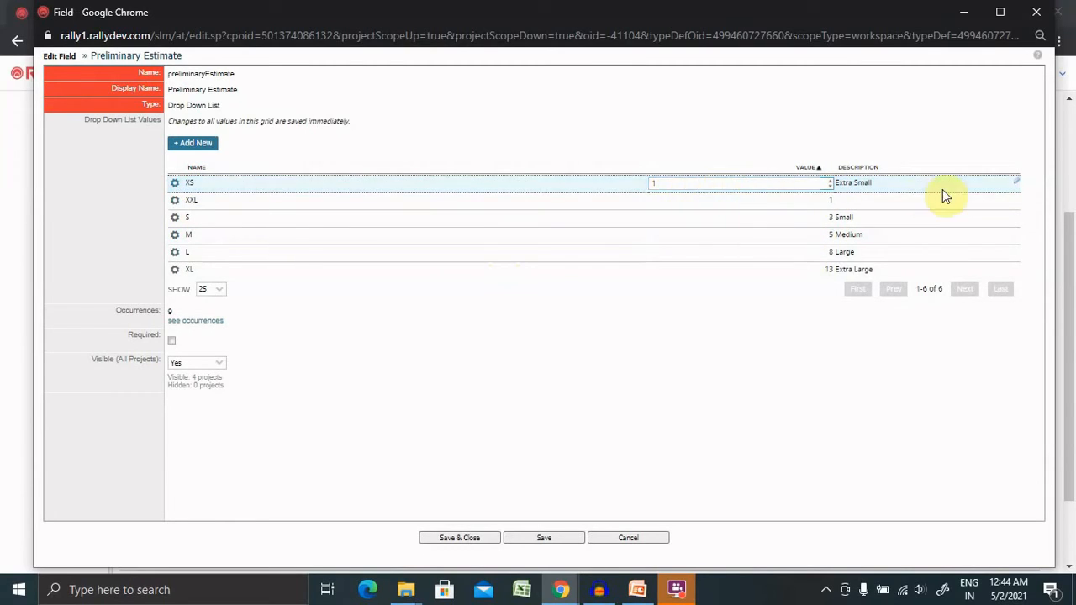
left_click(856, 183)
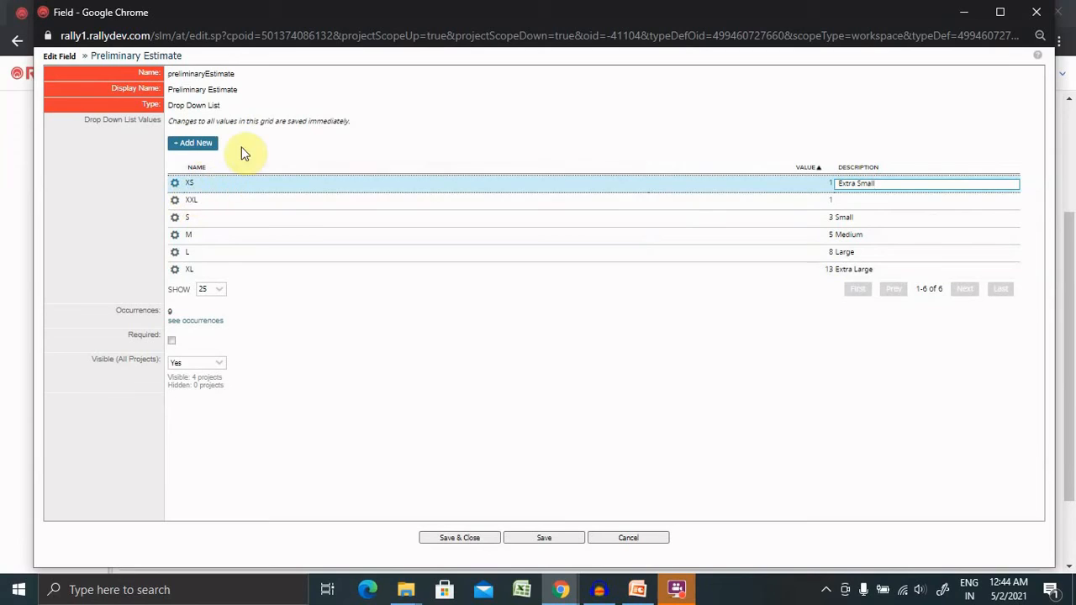
- Add a seventh estimate value named XXXL with description 'trial xl'
left_click(193, 143)
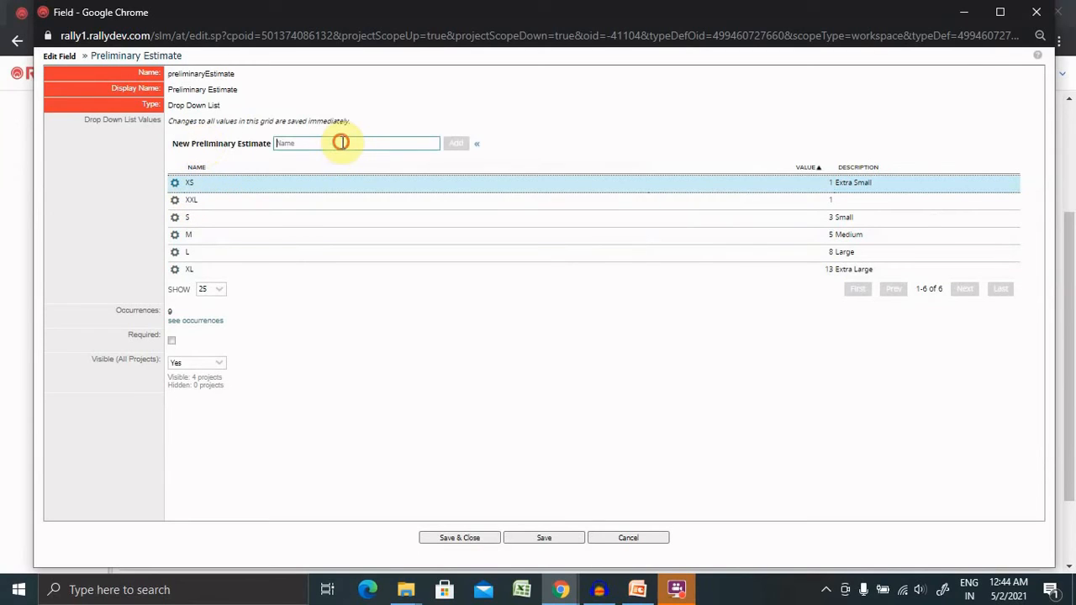
left_click(356, 143)
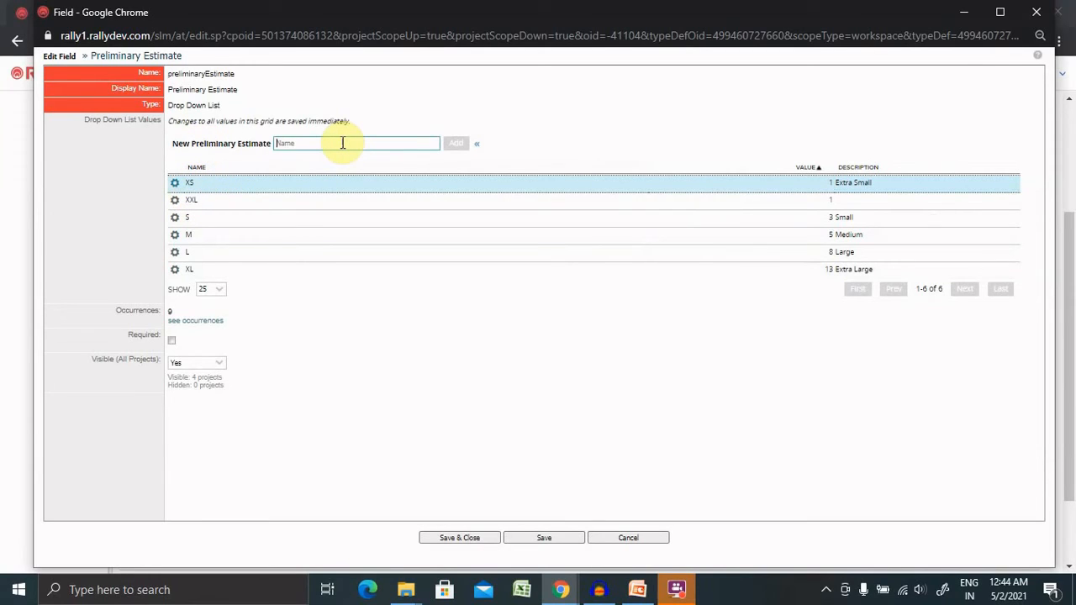
type("XXXL")
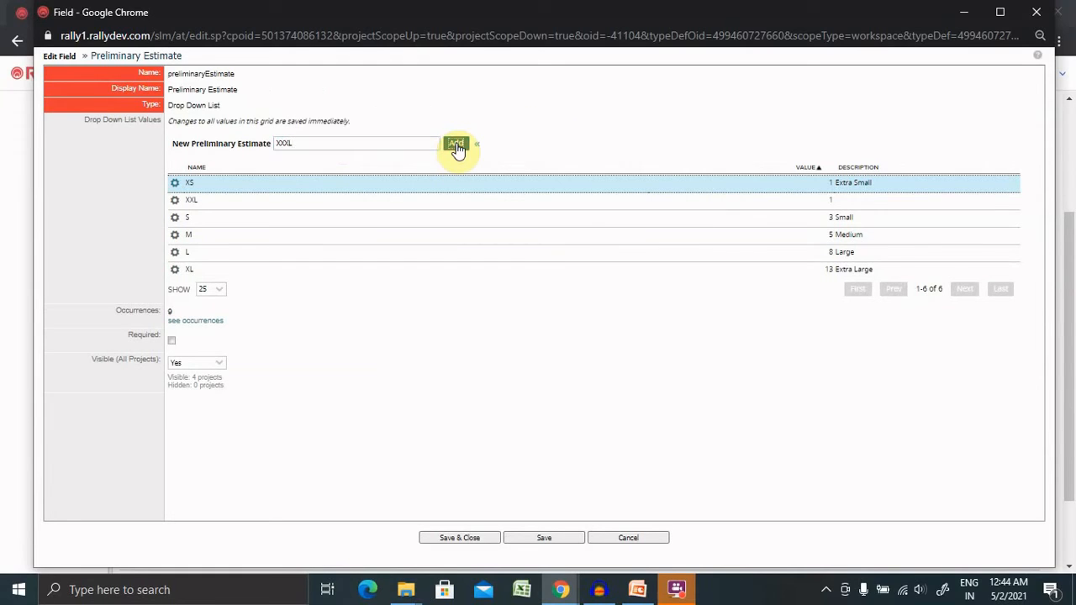
left_click(457, 143)
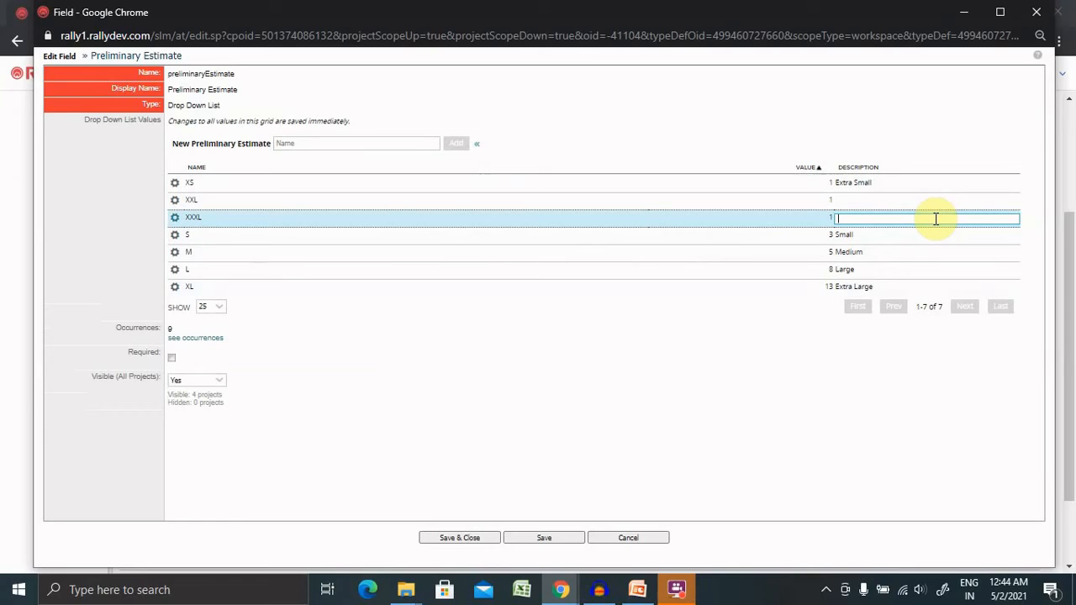
type("tripl xl")
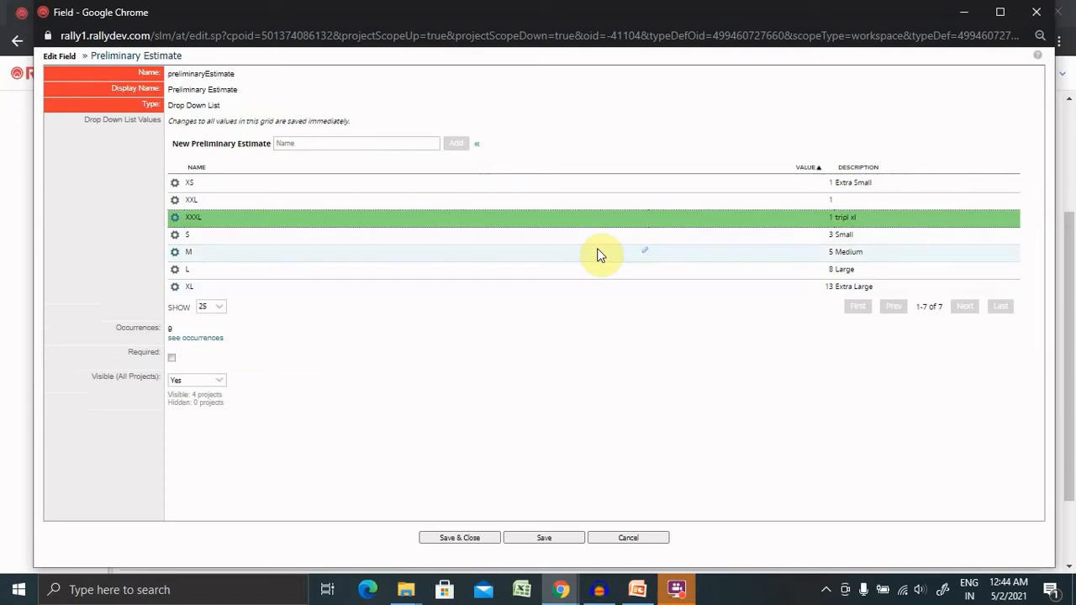
left_click(832, 217)
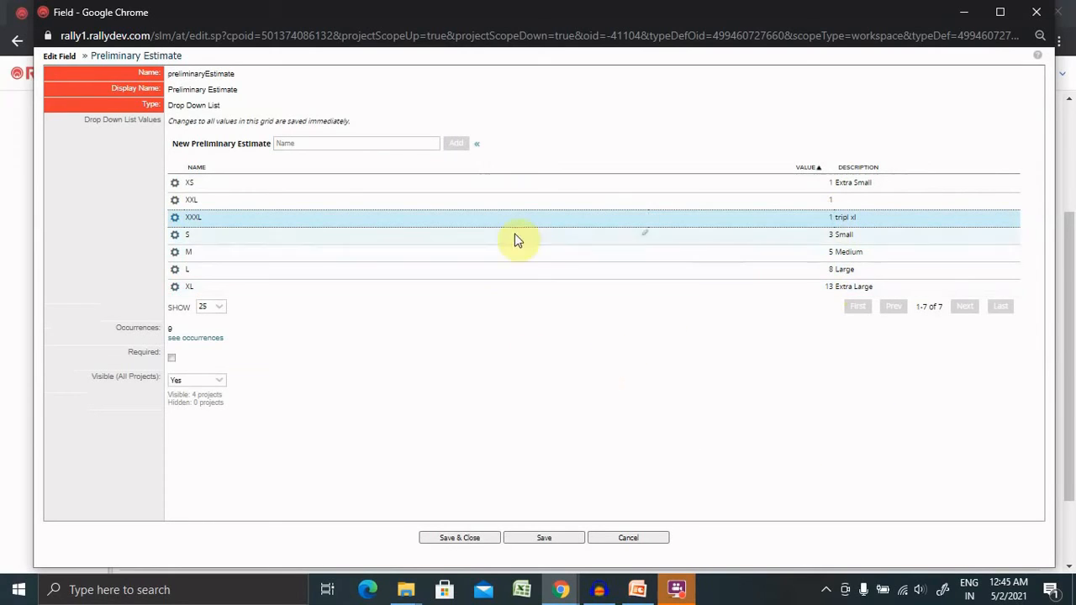
- Permanently delete the XXXL entry, leaving the six original sizes
left_click(175, 217)
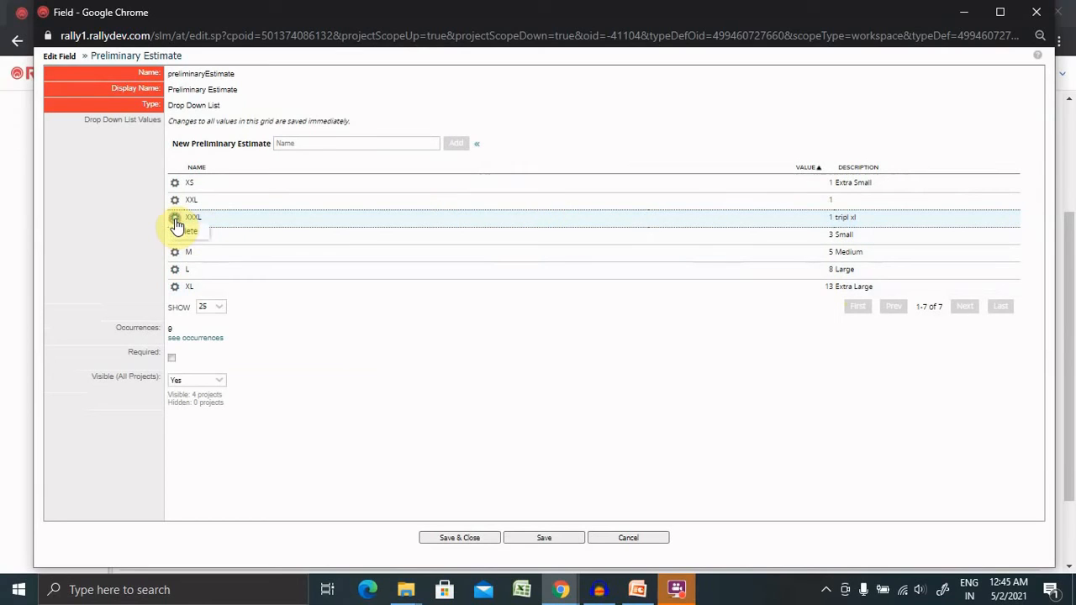
left_click(187, 230)
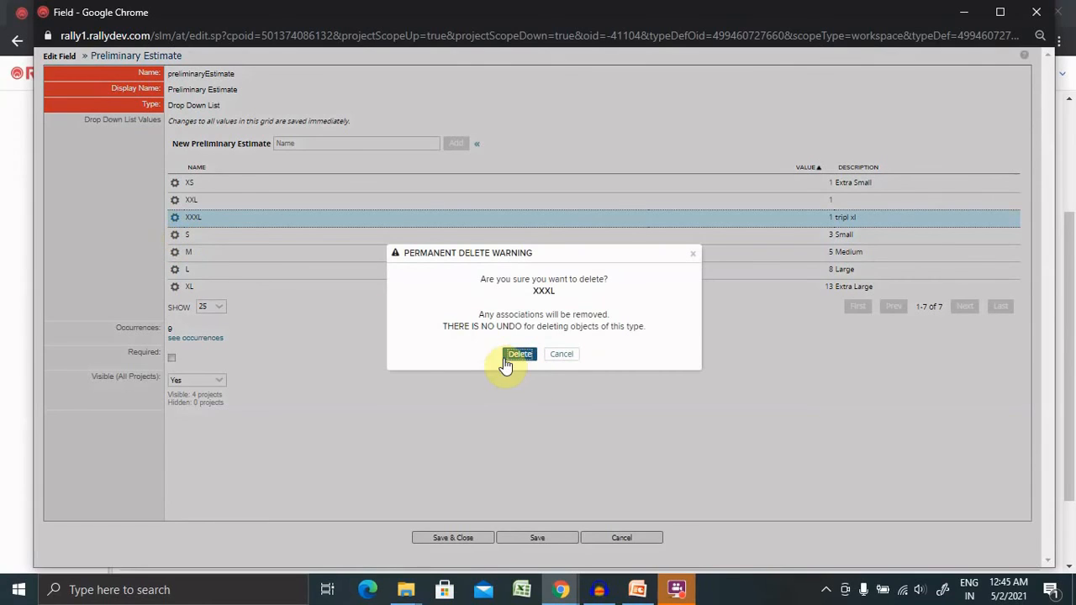
left_click(518, 352)
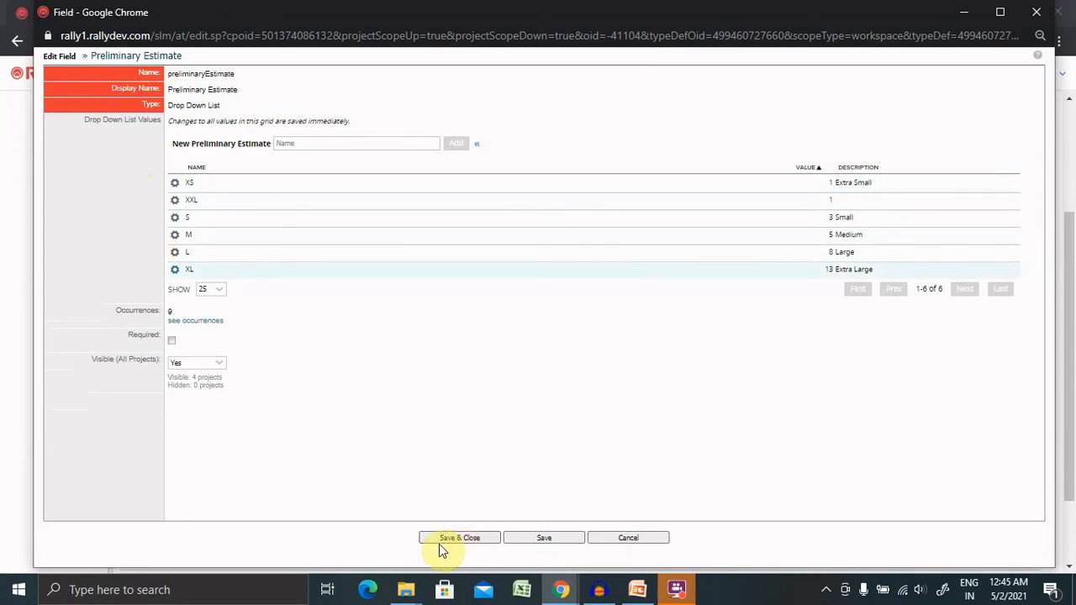
- Save & Close the Preliminary Estimate field, returning to Workspace 1's fields list
left_click(459, 538)
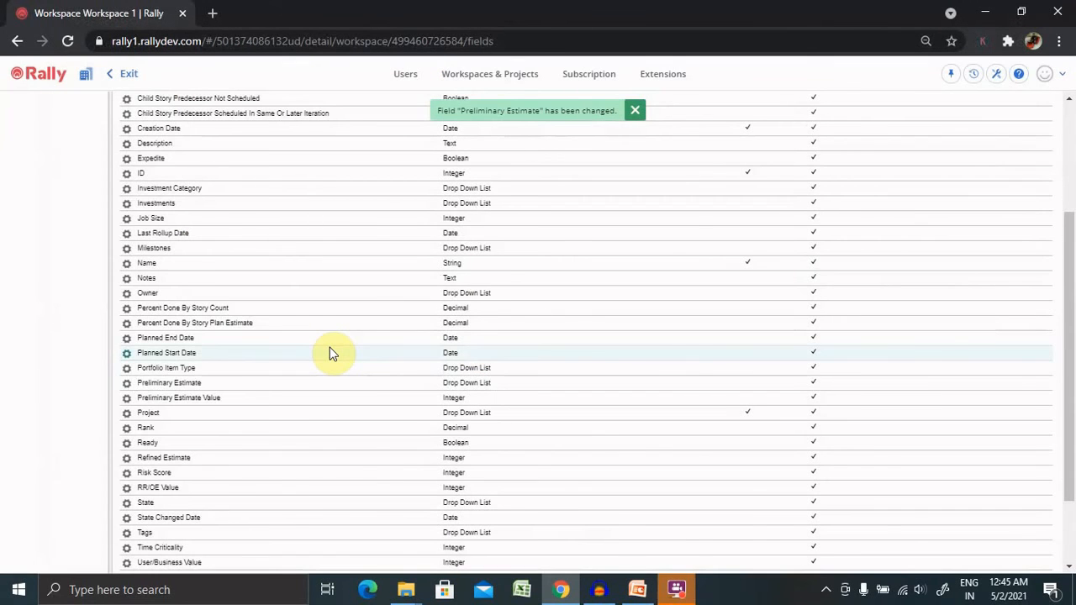
mouse_move(148, 396)
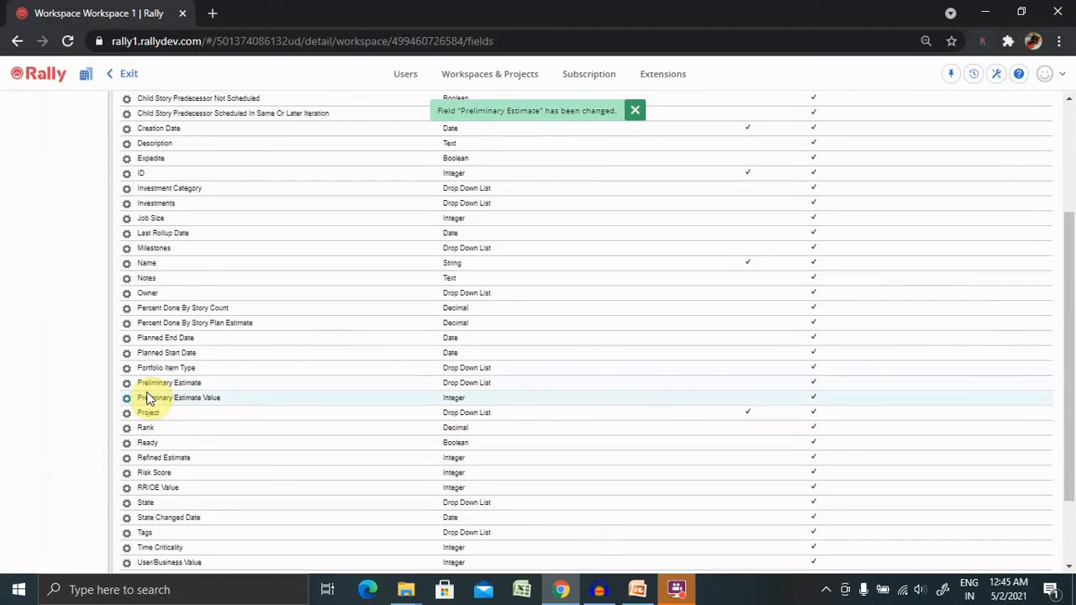
left_click(635, 109)
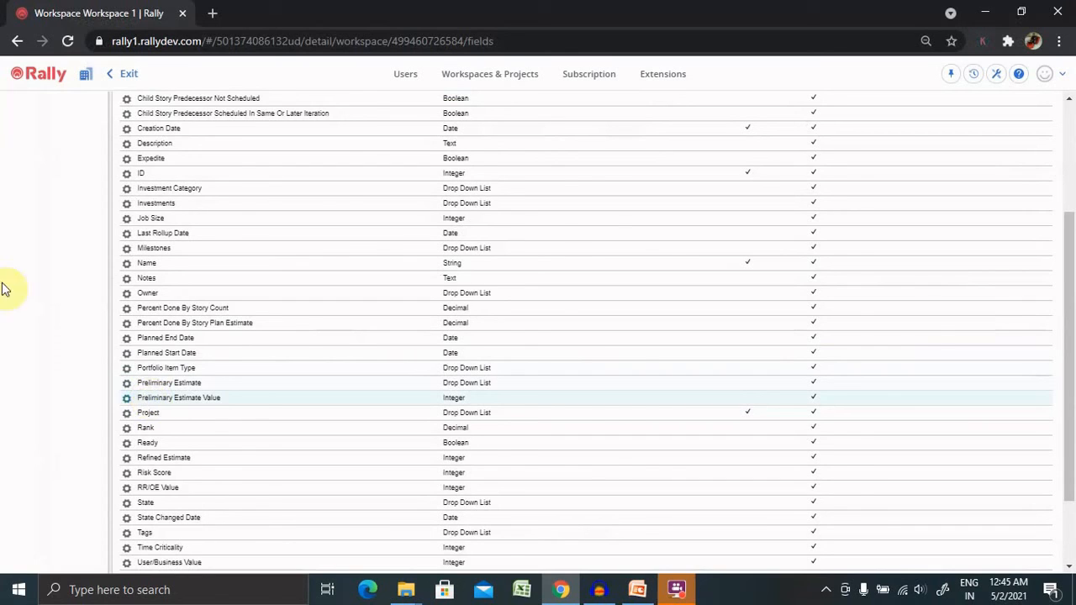
mouse_move(124, 81)
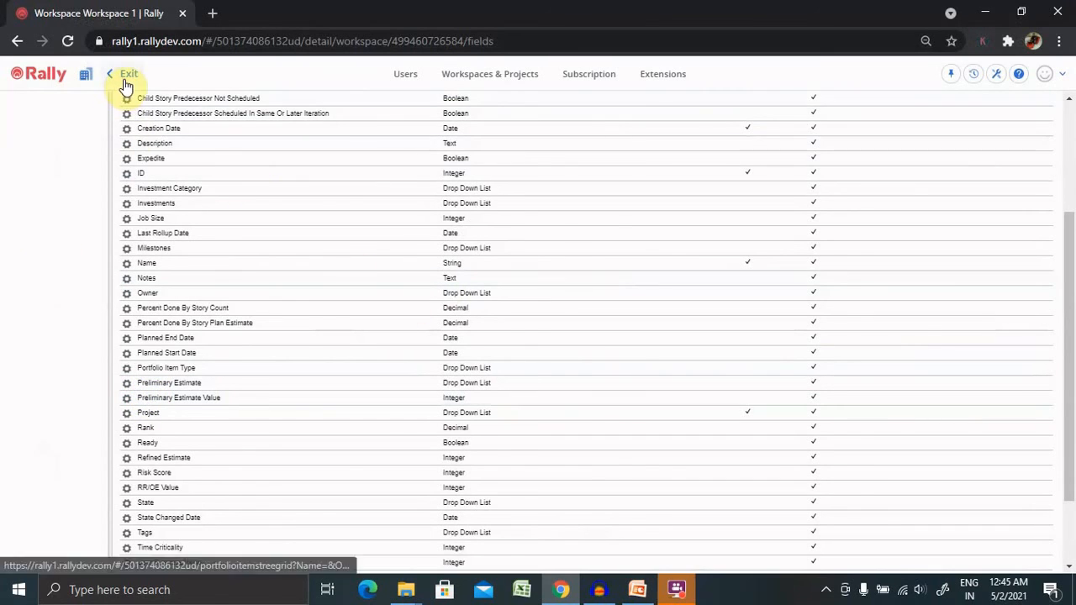
- Exit workspace administration and return to the Demo_Project New Item feature form with Preliminary Estimate empty
left_click(128, 74)
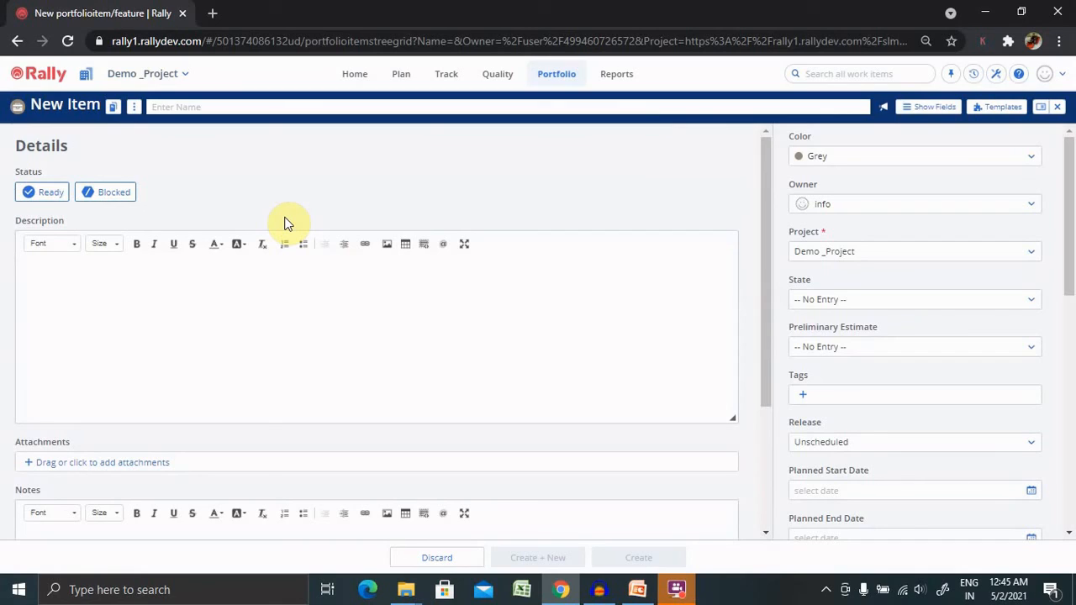
left_click(336, 410)
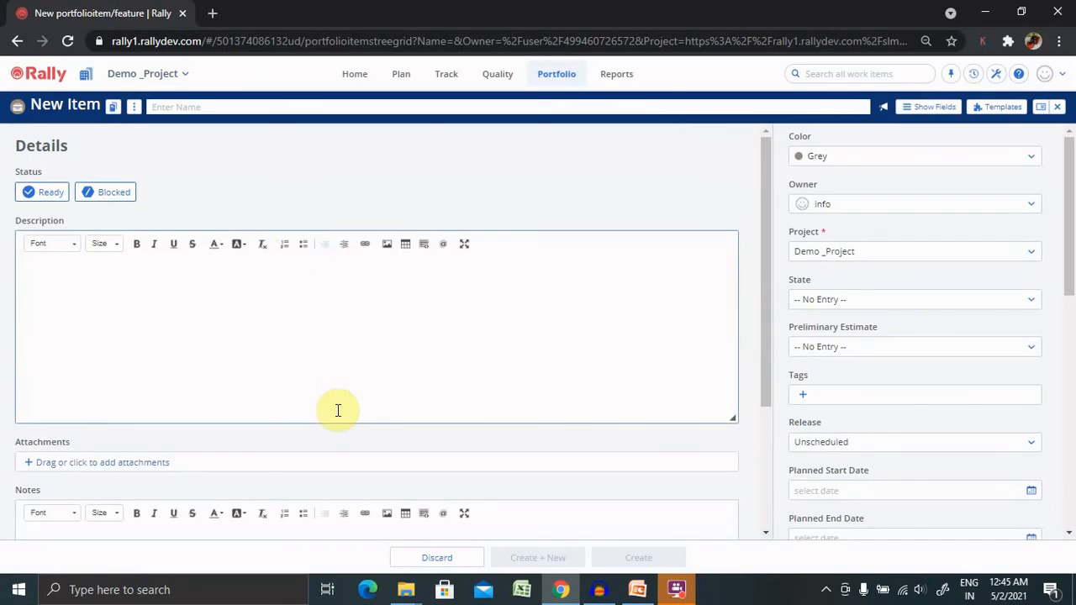